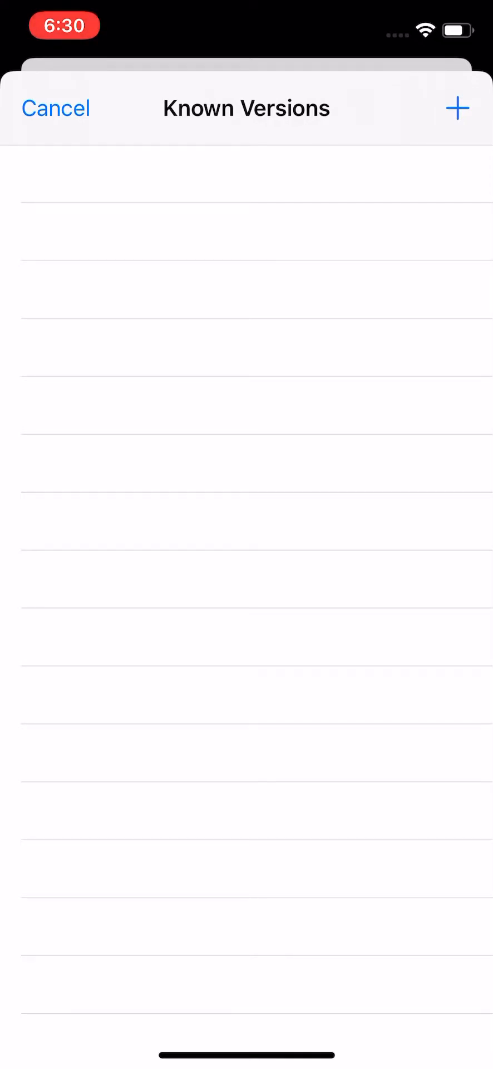
- Load the Known Versions list, producing the JSONModelErrorDomain Code=2 network error alert
{"action": "left_click", "coordinate": [458, 107]}
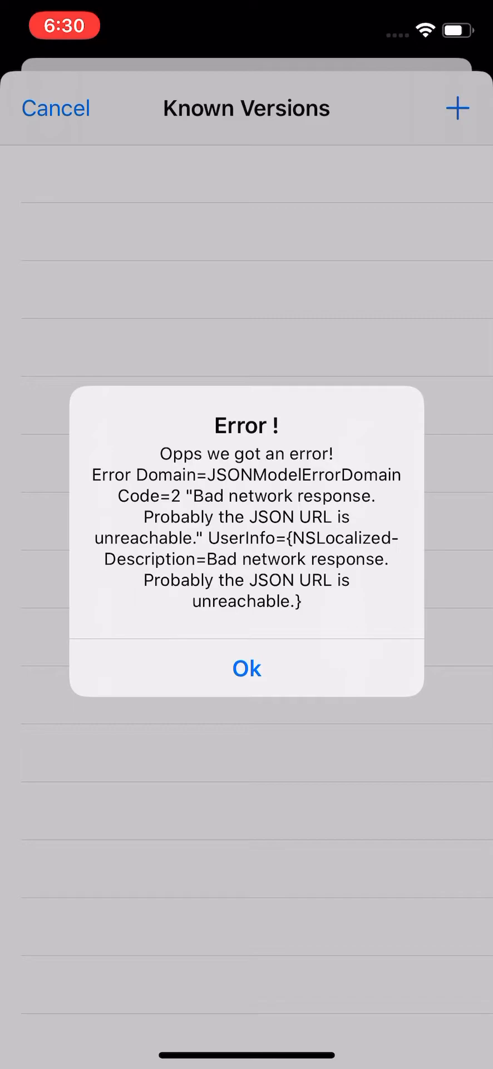
- Dismiss the Error! alert with Ok so the empty Known Versions list reloads
{"action": "left_click", "coordinate": [247, 668]}
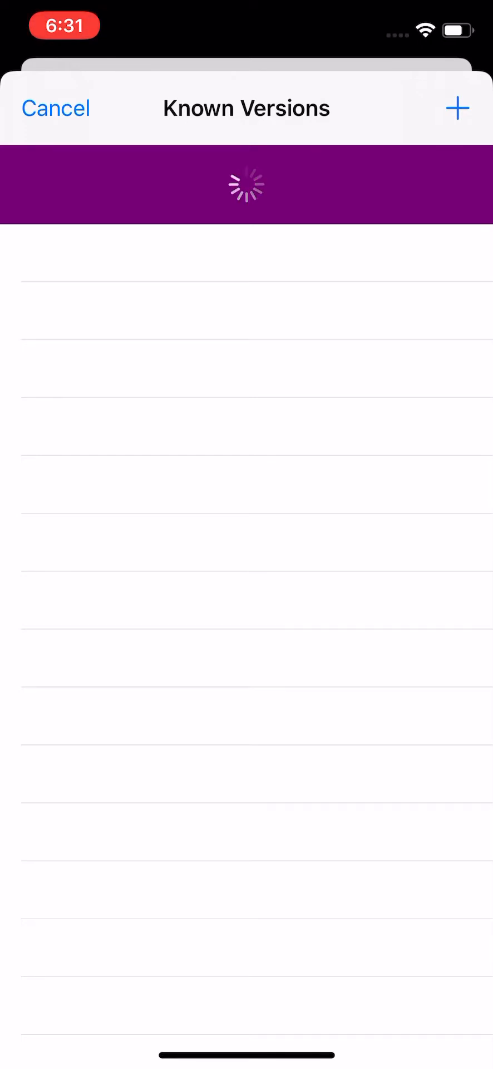
- Open Oracle's JSON Error fault handler documentation page in Safari
{"action": "left_click", "coordinate": [457, 108]}
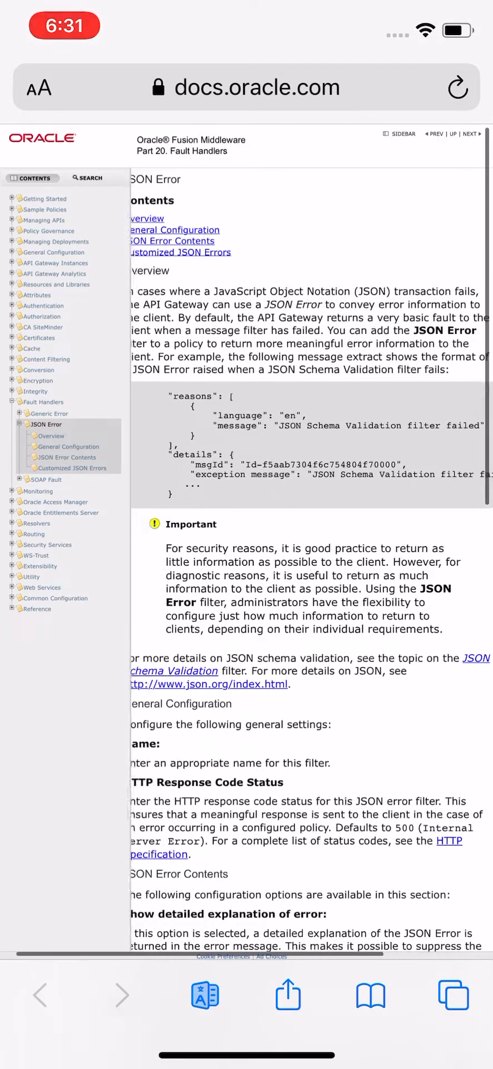
{"action": "scroll", "scroll_direction": "down", "scroll_amount": 3}
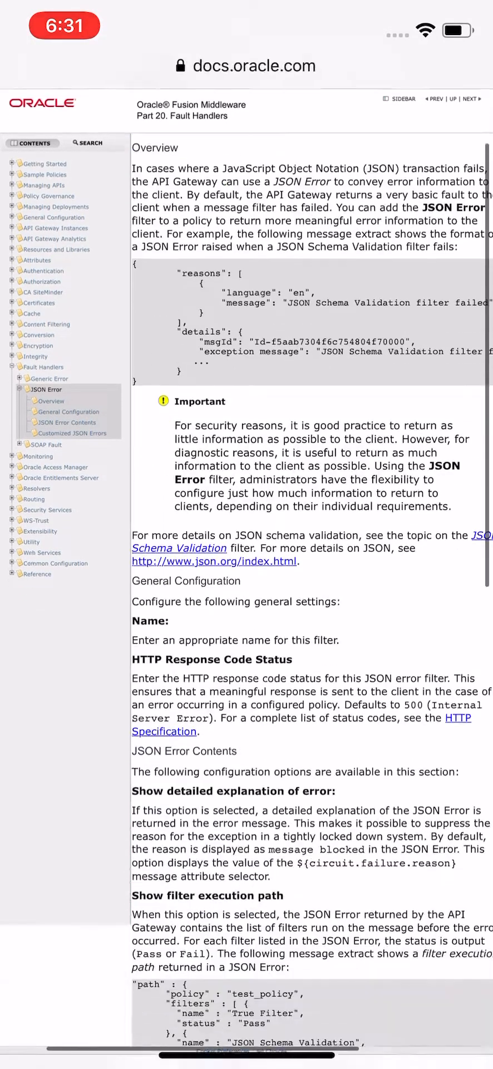
{"action": "scroll", "scroll_direction": "down", "scroll_amount": 3}
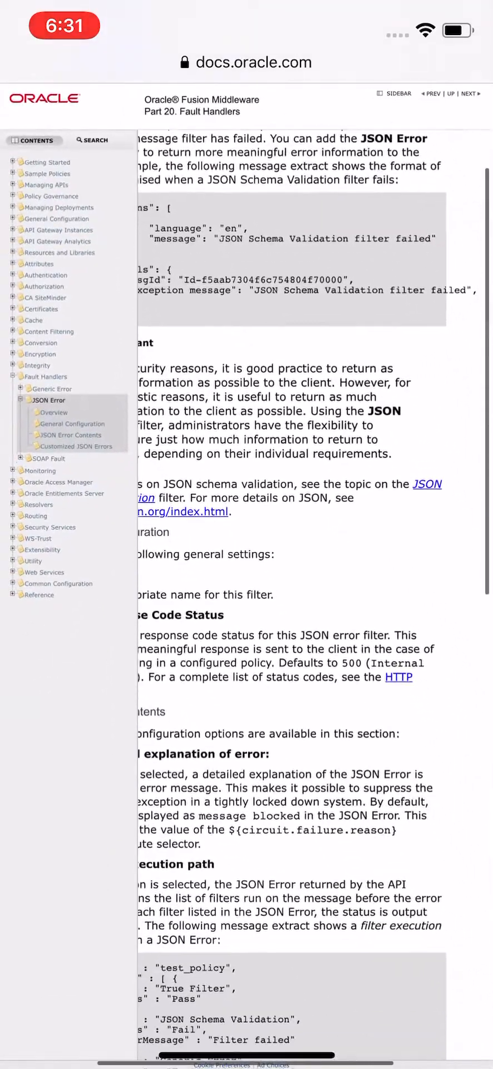
{"action": "scroll", "scroll_direction": "down", "scroll_amount": 3}
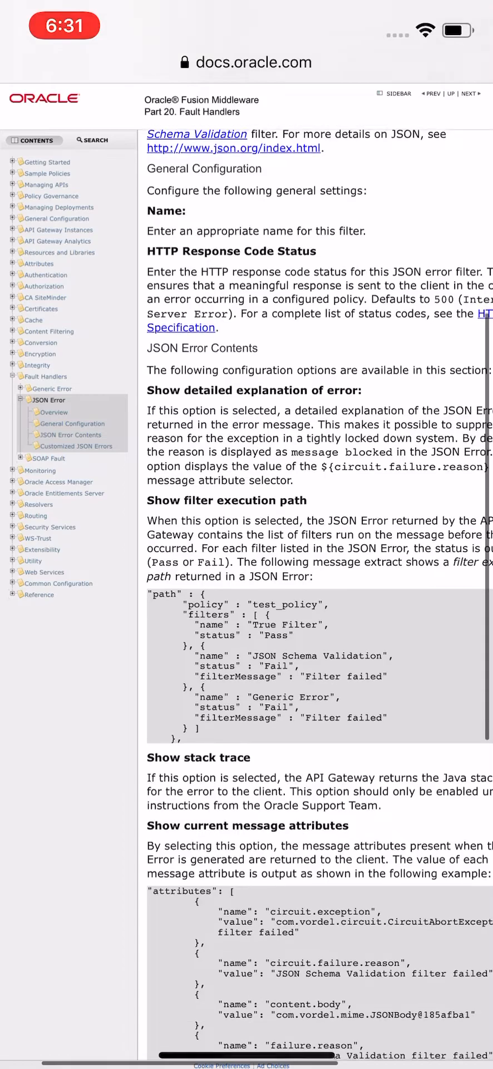
{"action": "scroll", "scroll_direction": "down", "scroll_amount": 3}
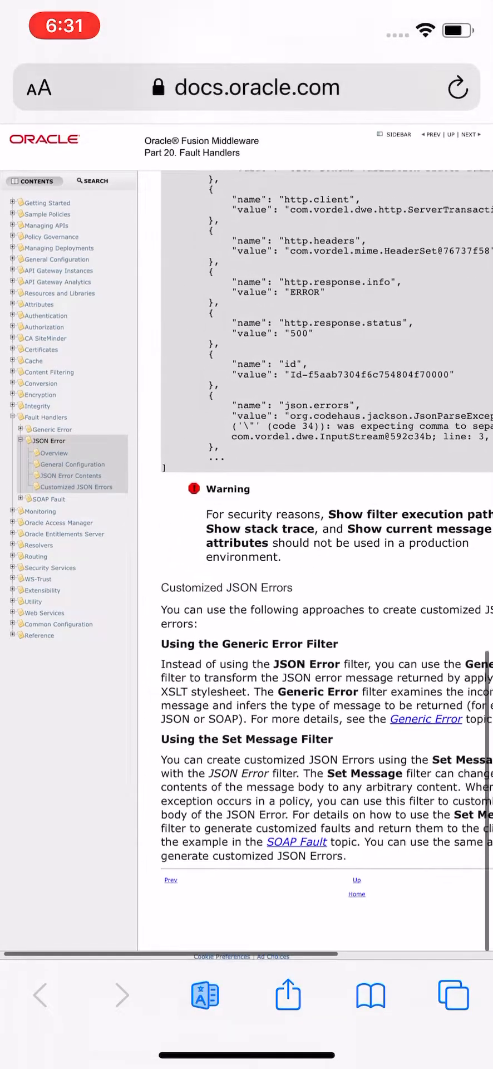
{"action": "scroll", "scroll_direction": "down", "scroll_amount": 3}
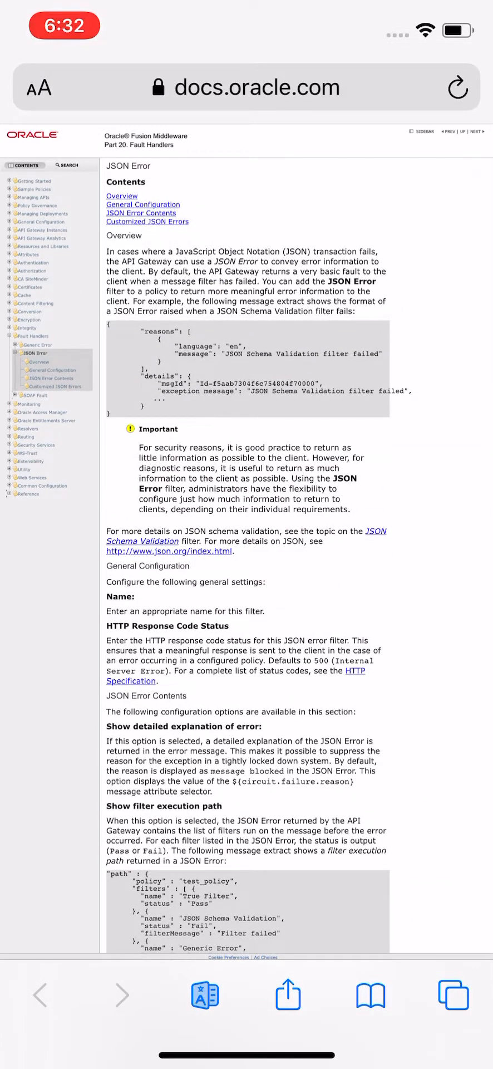
{"action": "scroll", "scroll_direction": "down", "scroll_amount": 3}
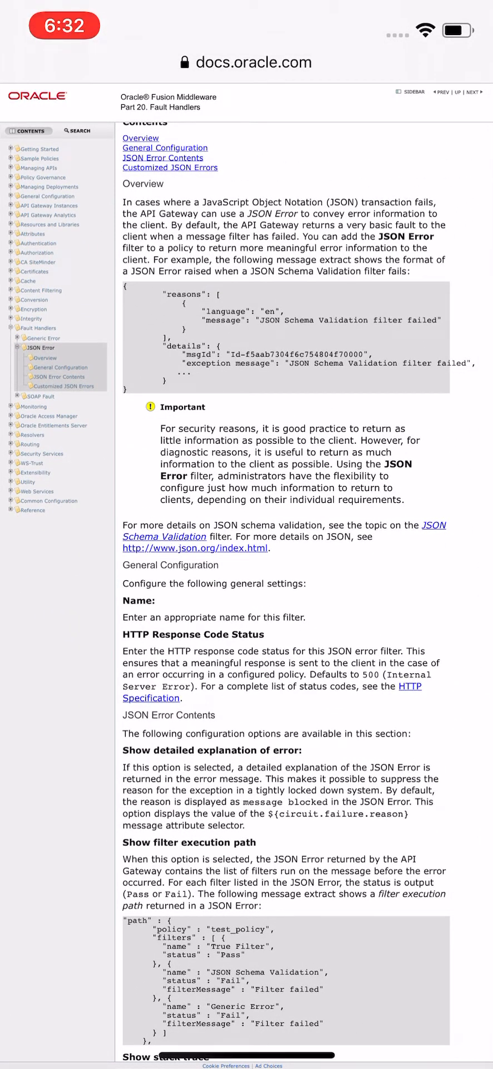
{"action": "scroll", "scroll_direction": "down", "scroll_amount": 3}
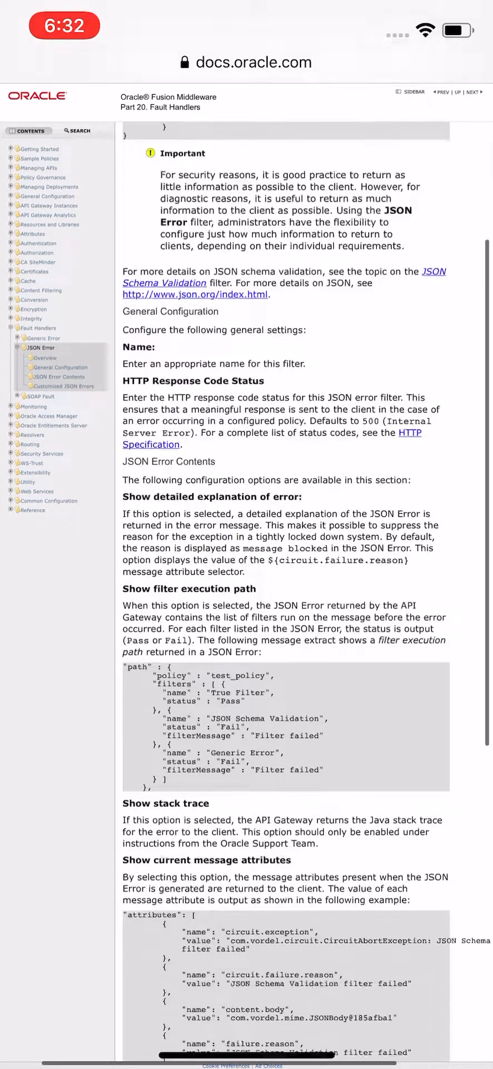
{"action": "scroll", "scroll_direction": "down", "scroll_amount": 3}
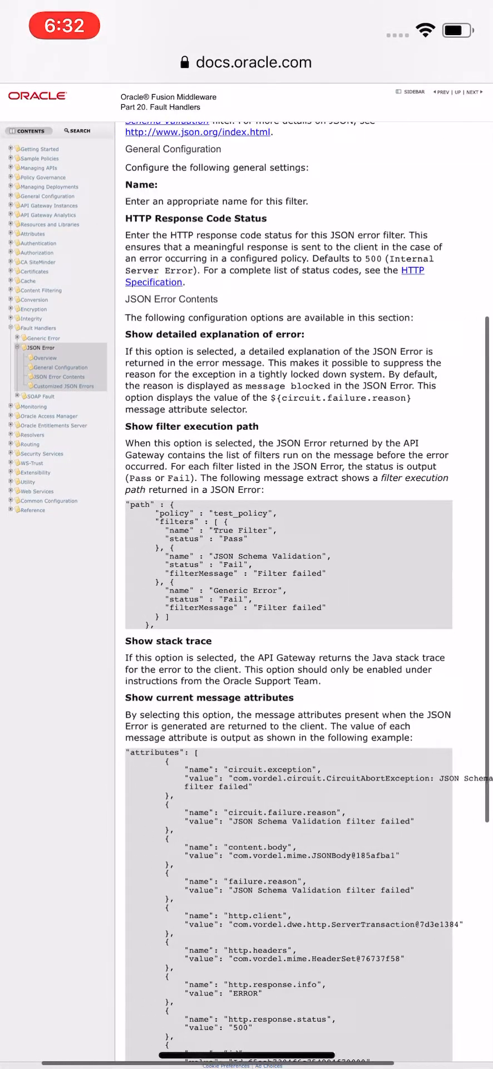
{"action": "scroll", "scroll_direction": "down", "scroll_amount": 3}
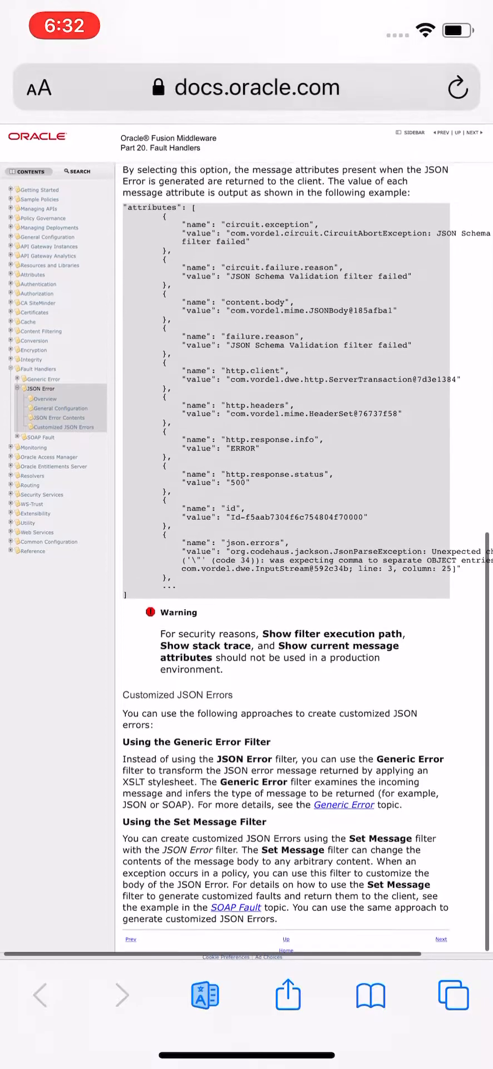
{"action": "scroll", "scroll_direction": "down", "scroll_amount": 3}
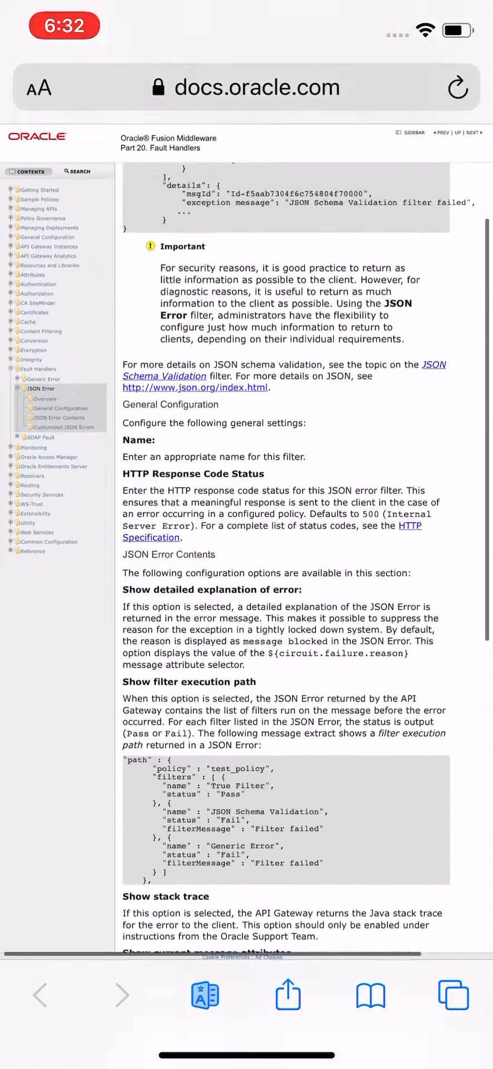
{"action": "scroll", "scroll_direction": "up", "scroll_amount": 3}
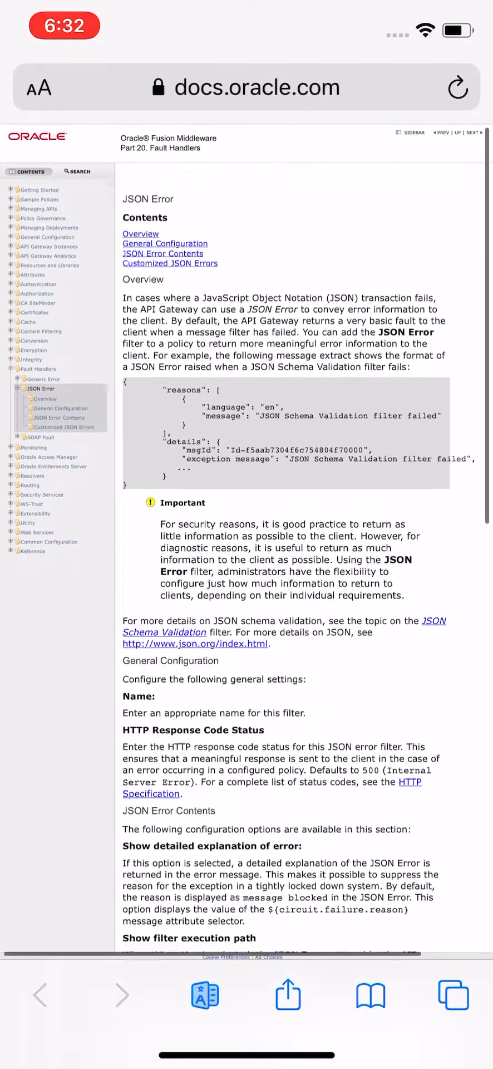
{"action": "scroll", "scroll_direction": "down", "scroll_amount": 3}
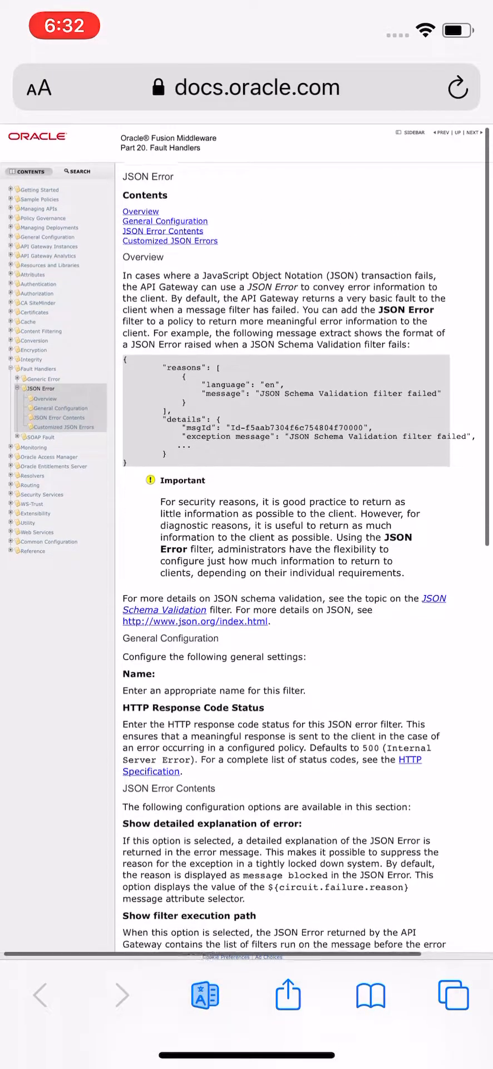
{"action": "scroll", "scroll_direction": "down", "scroll_amount": 3}
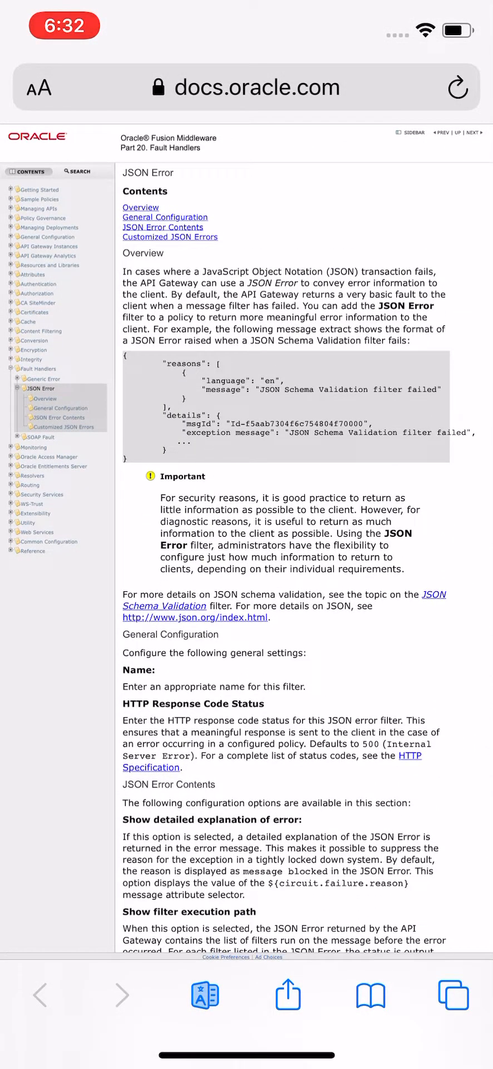
{"action": "scroll", "scroll_direction": "down", "scroll_amount": 3}
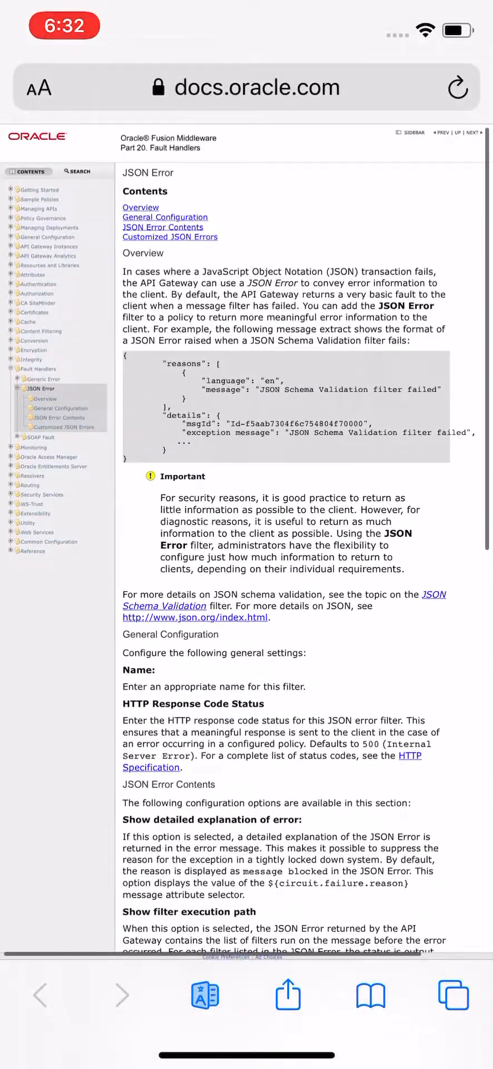
{"action": "scroll", "scroll_direction": "down", "scroll_amount": 3}
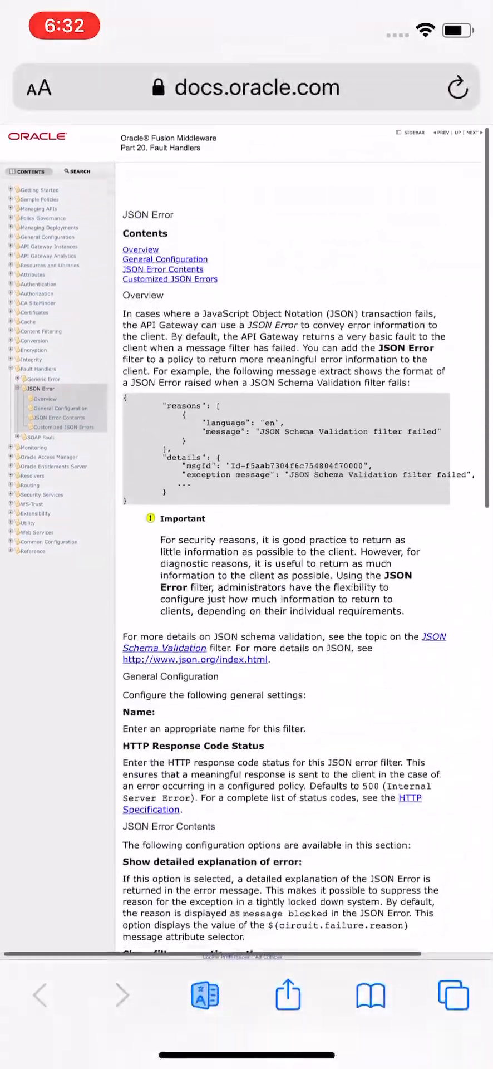
{"action": "scroll", "scroll_direction": "down", "scroll_amount": 3}
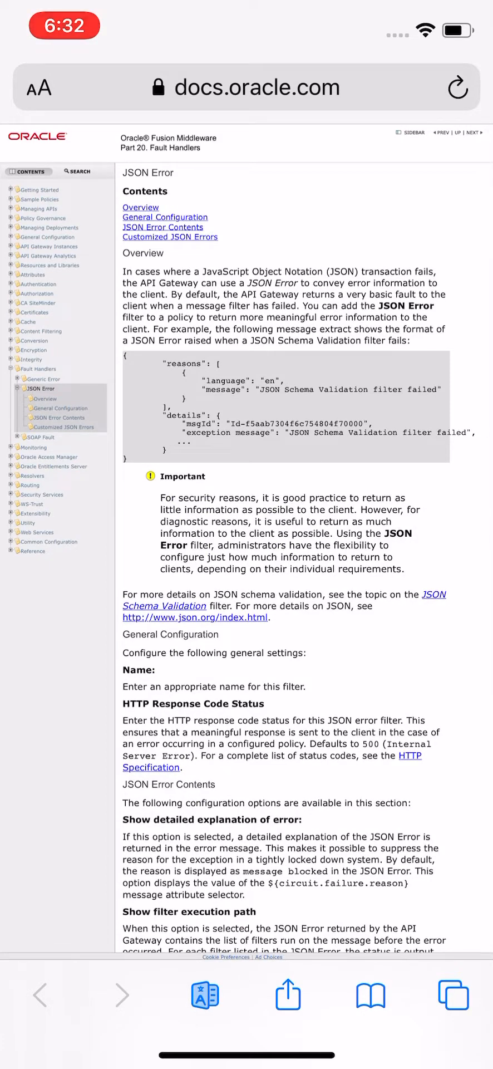